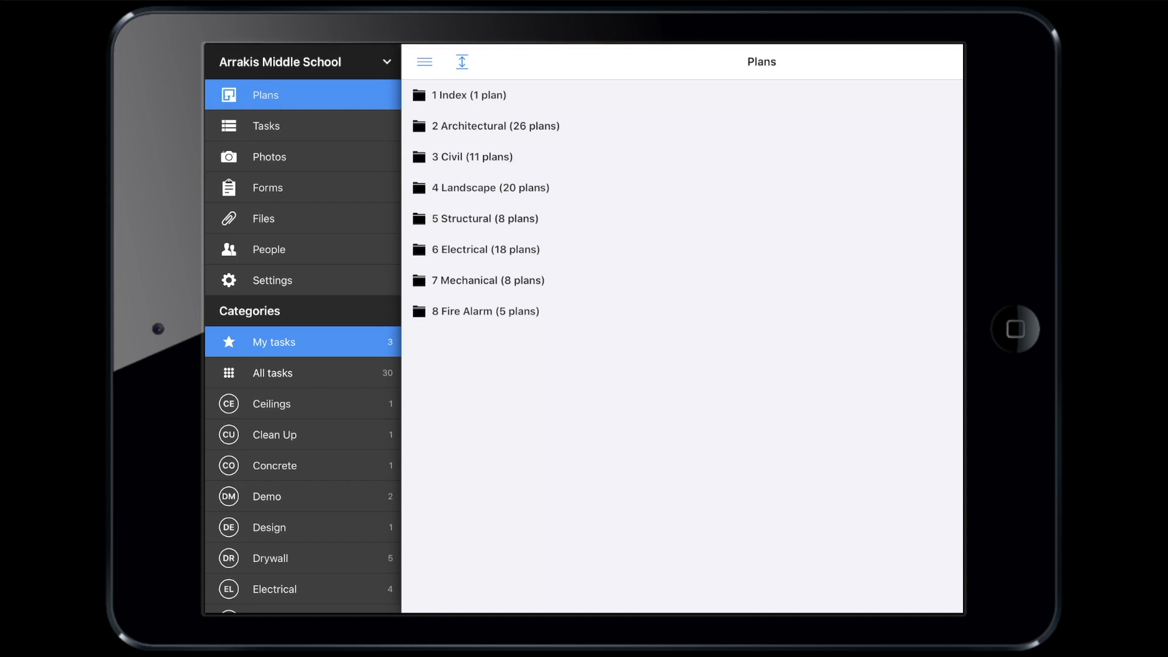
Expand the 3 Civil plans folder and open the C5.1 Utility Plan sheet.
{"action": "left_click", "coordinate": [424, 61]}
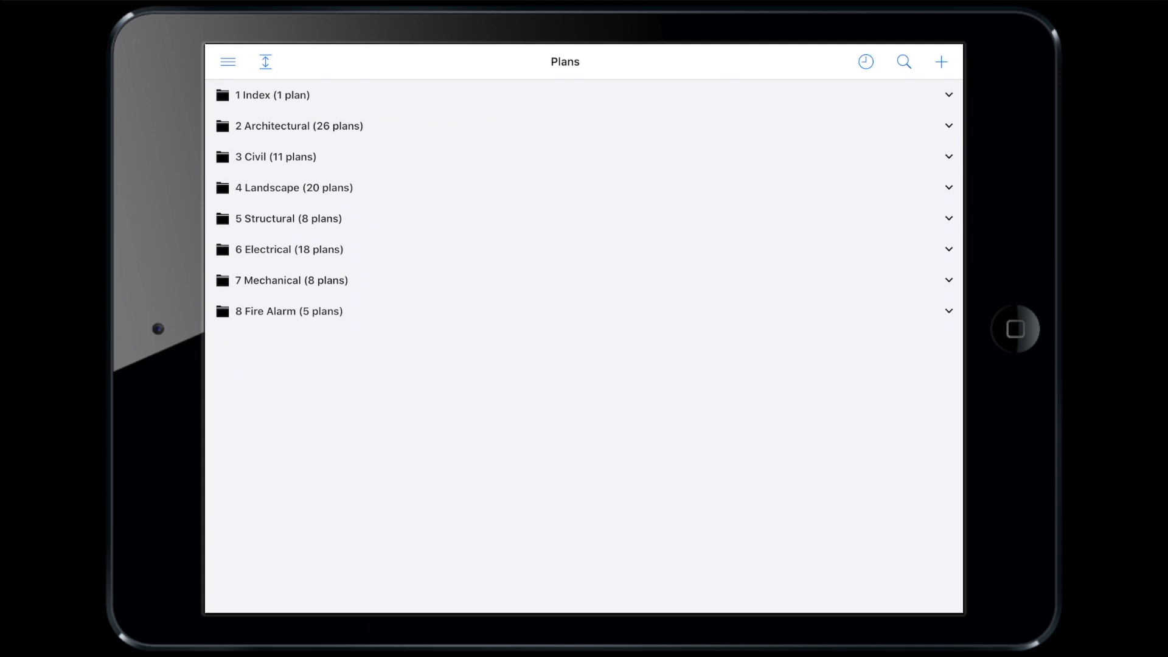
{"action": "left_click", "coordinate": [274, 156]}
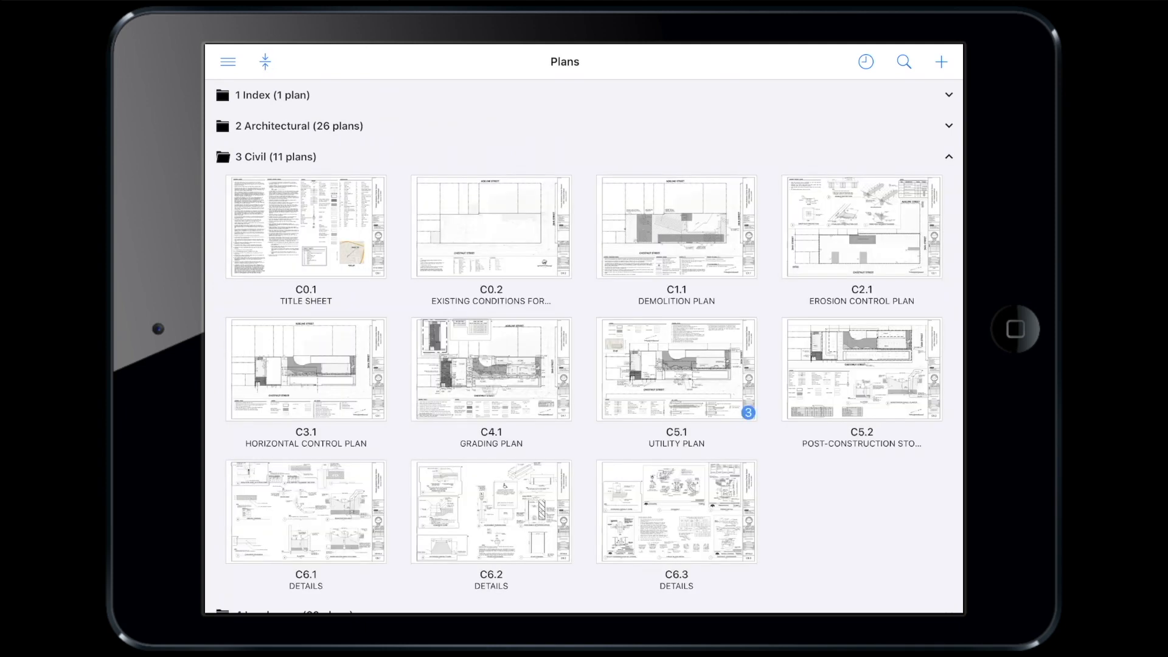
{"action": "left_click", "coordinate": [675, 369]}
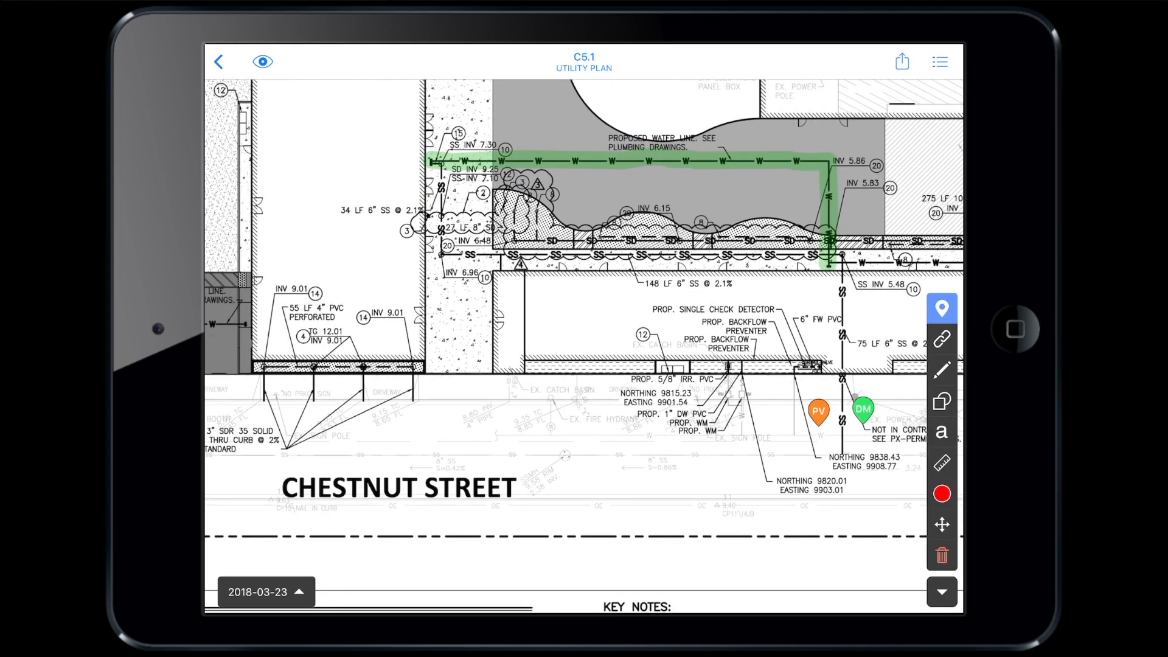
Edit the Chestnut St task pin: Priority 1, Utilities category, end date April 20, 2020, trench photo.
{"action": "left_click", "coordinate": [817, 411]}
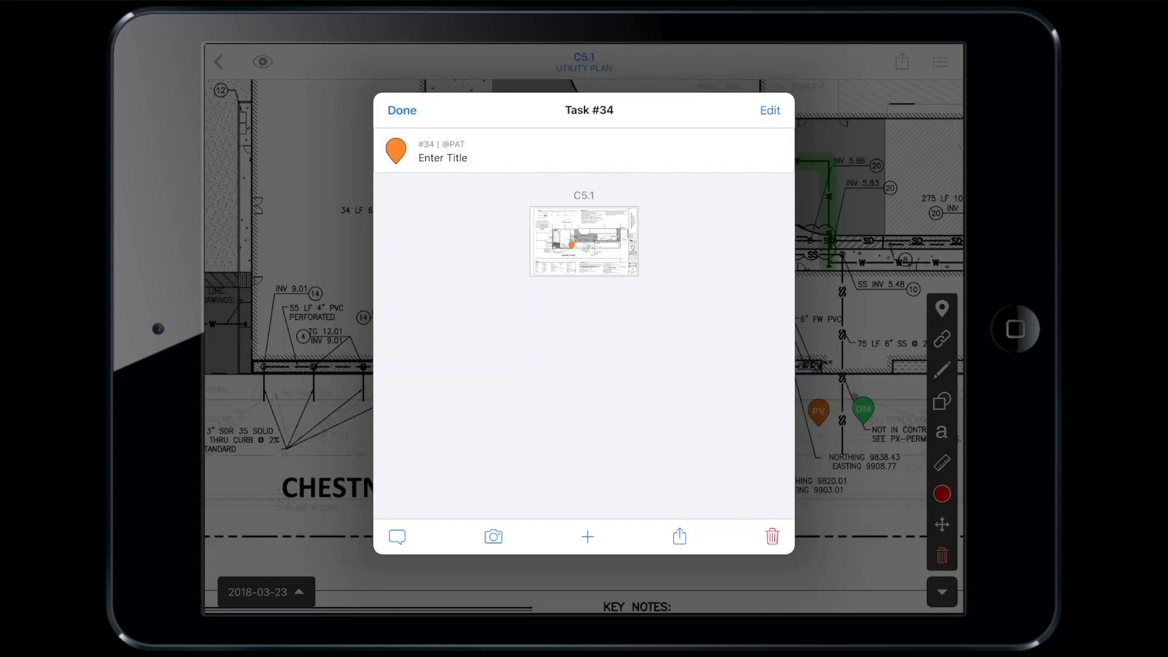
{"action": "left_click", "coordinate": [769, 110]}
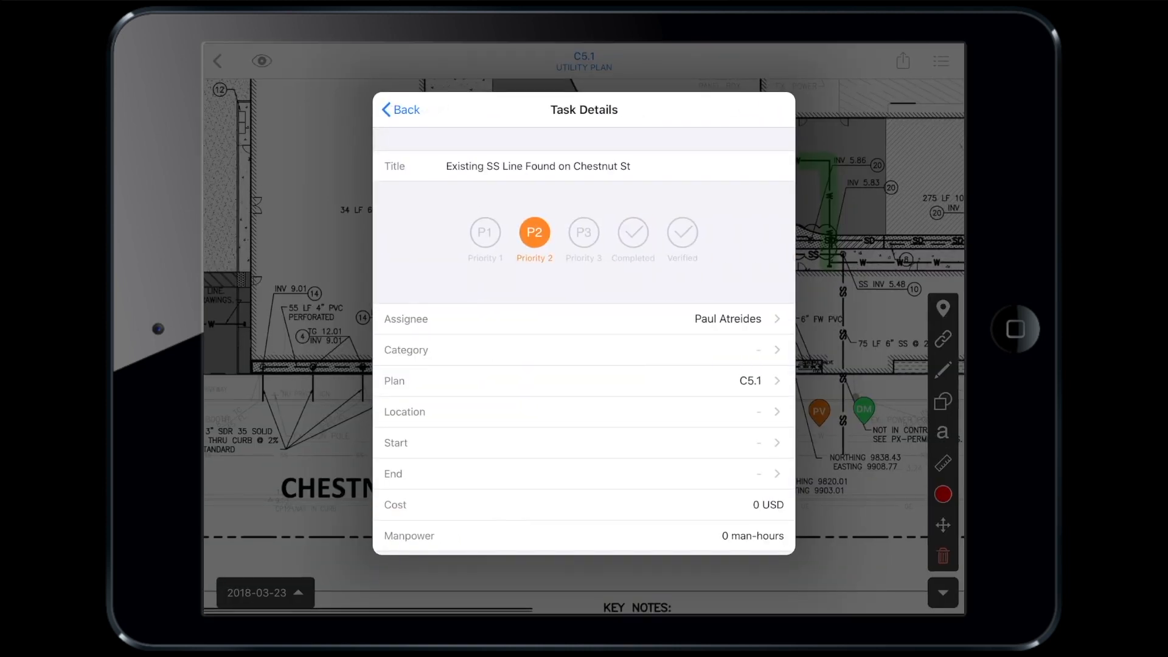
{"action": "left_click", "coordinate": [485, 232]}
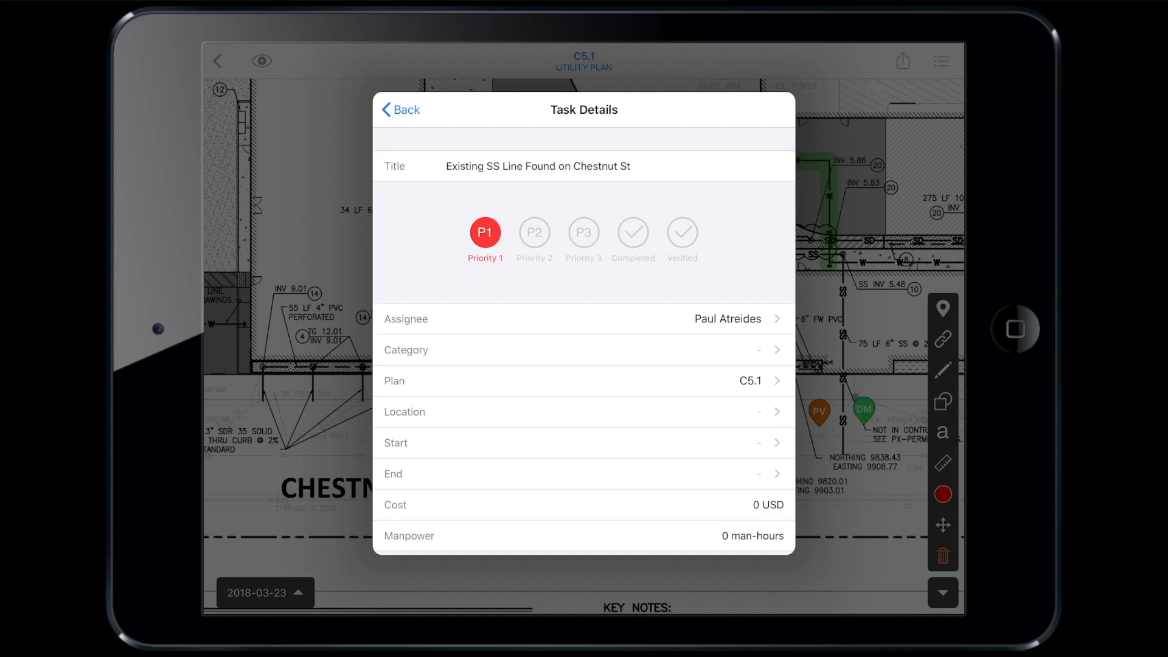
{"action": "left_click", "coordinate": [584, 349]}
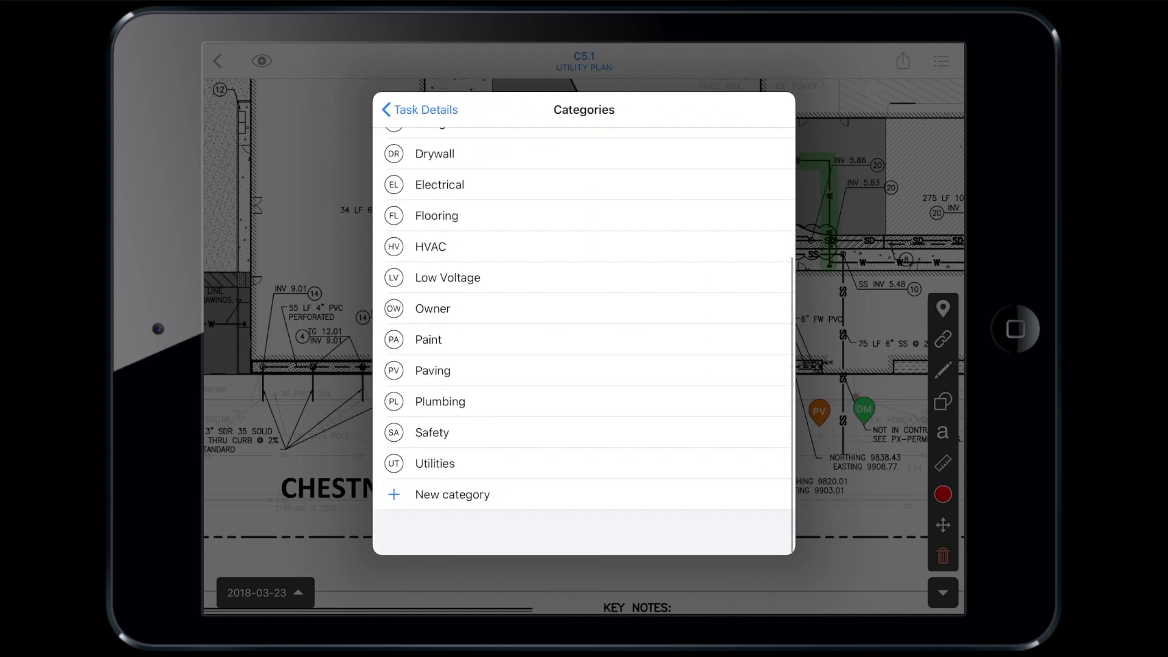
{"action": "left_click", "coordinate": [434, 464]}
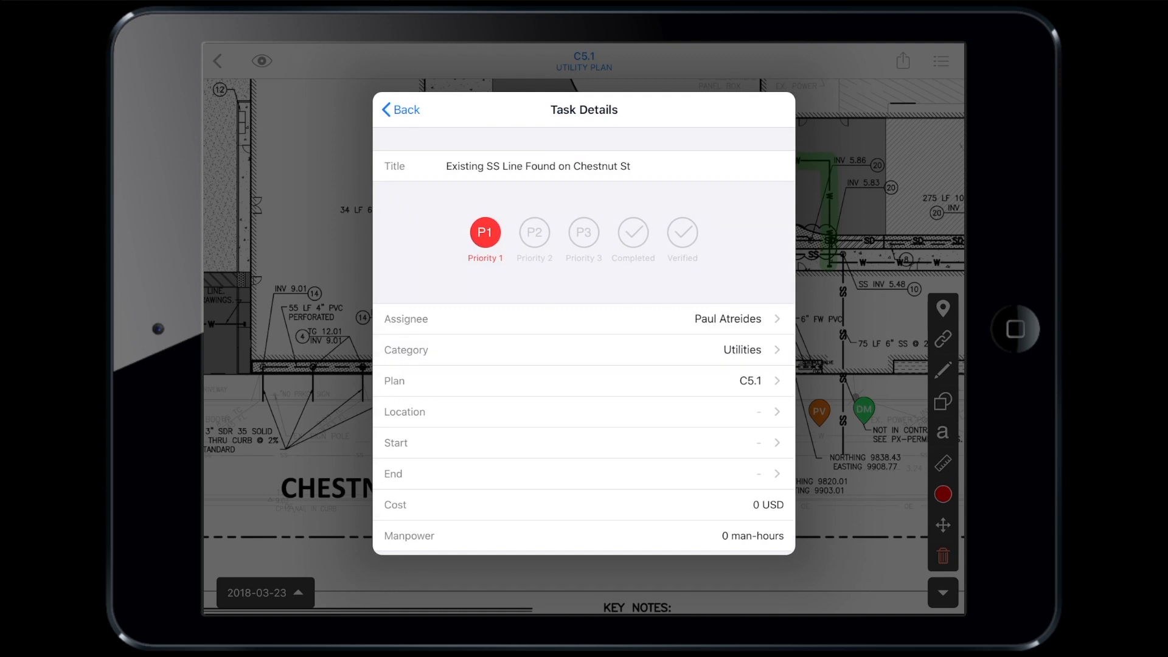
{"action": "left_click", "coordinate": [584, 474]}
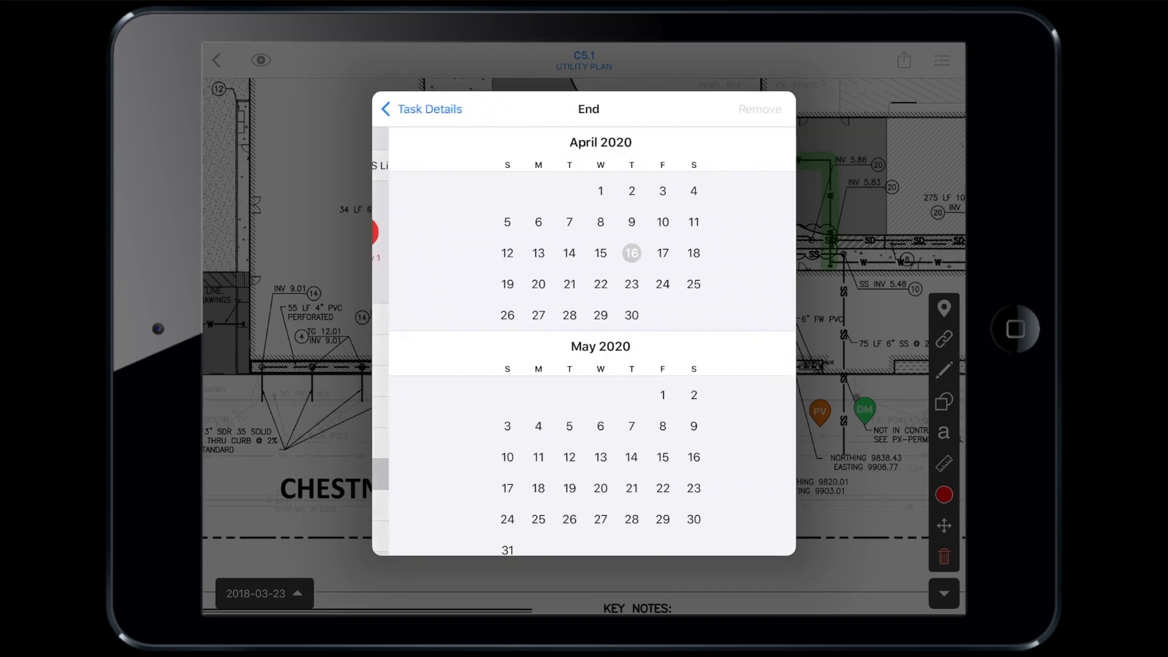
{"action": "left_click", "coordinate": [521, 285]}
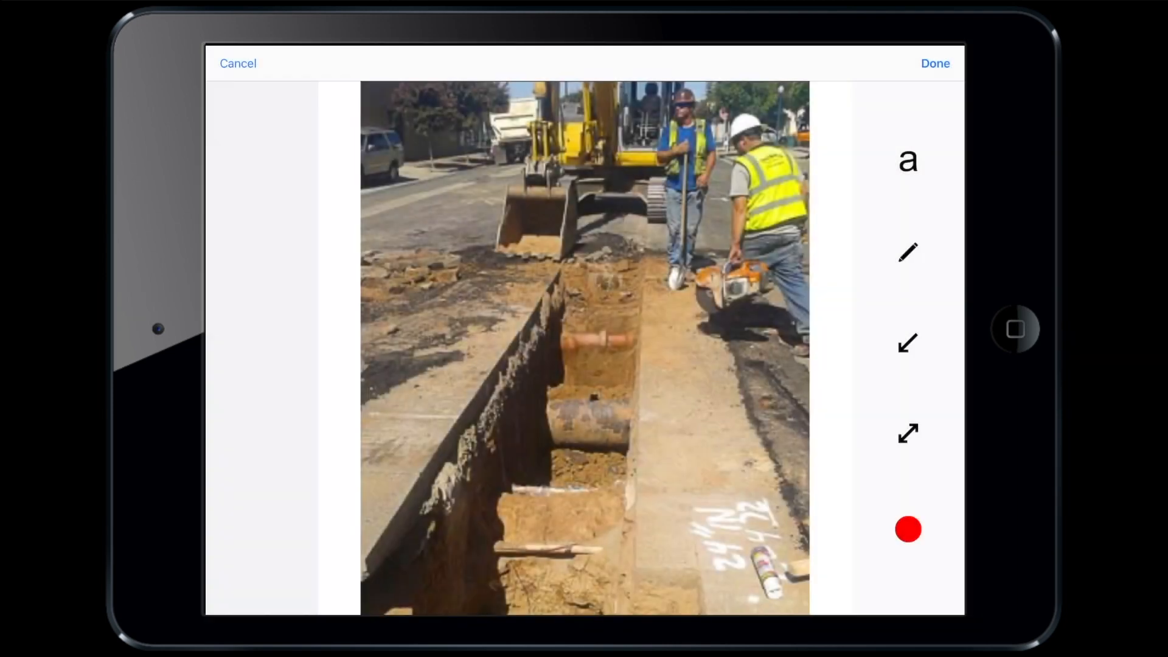
{"action": "left_click", "coordinate": [933, 63]}
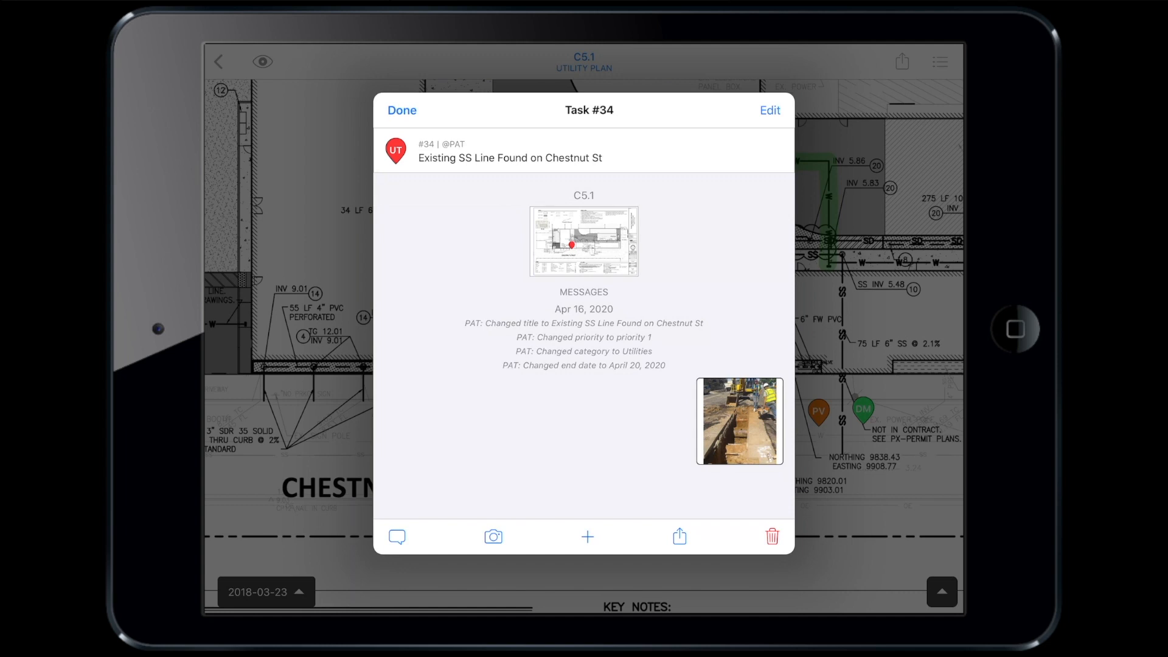
Reopen the Chestnut St SS line task's details to change assignee and start date.
{"action": "left_click", "coordinate": [770, 110]}
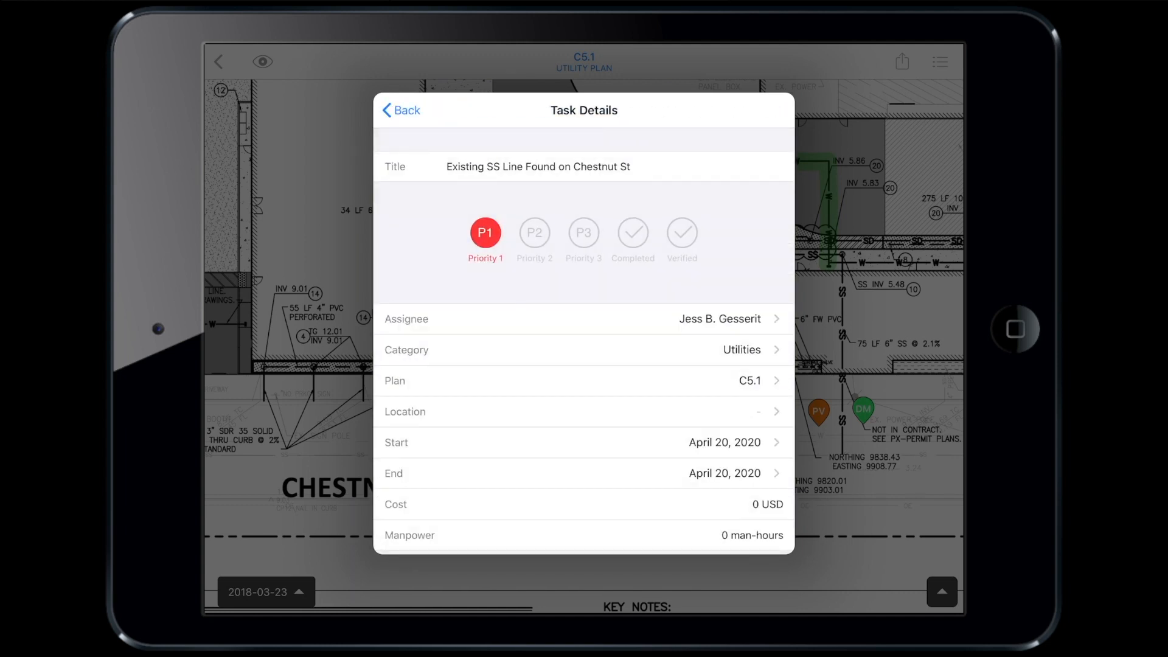
{"action": "left_click", "coordinate": [401, 110]}
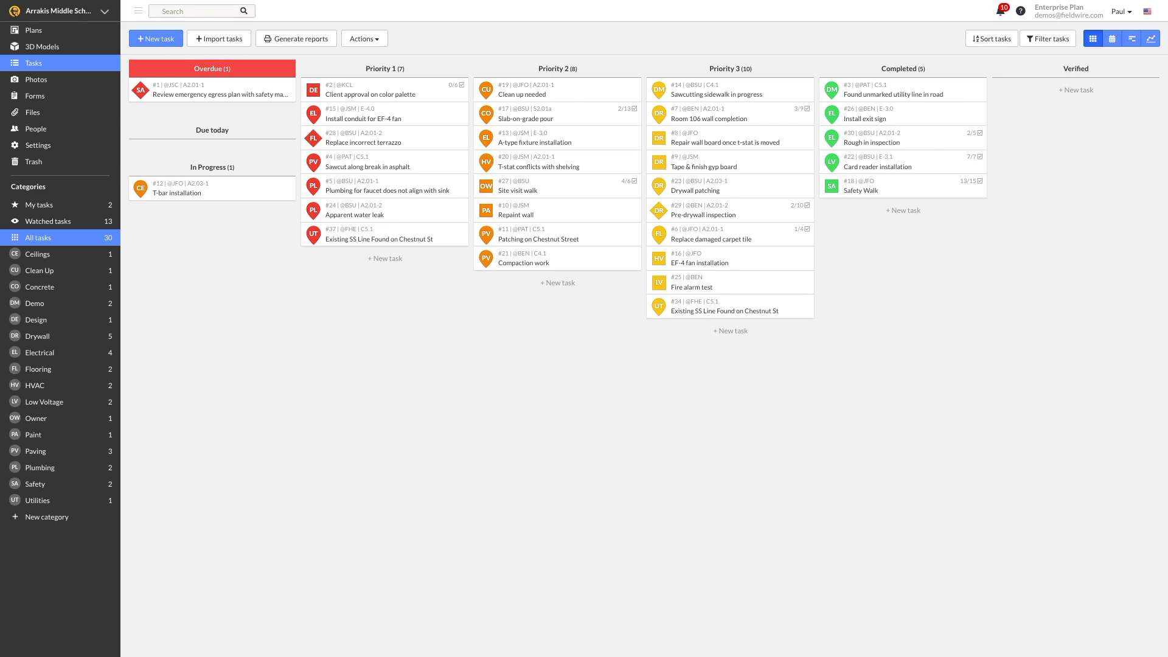
{"action": "left_click", "coordinate": [380, 235]}
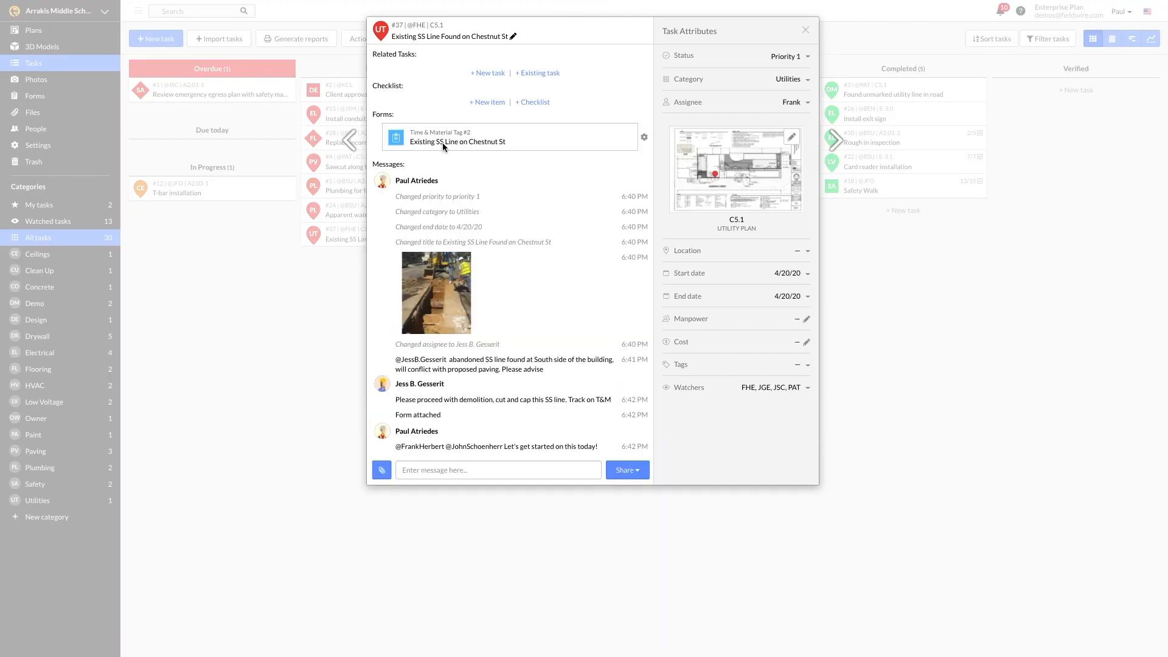
{"action": "left_click", "coordinate": [457, 137]}
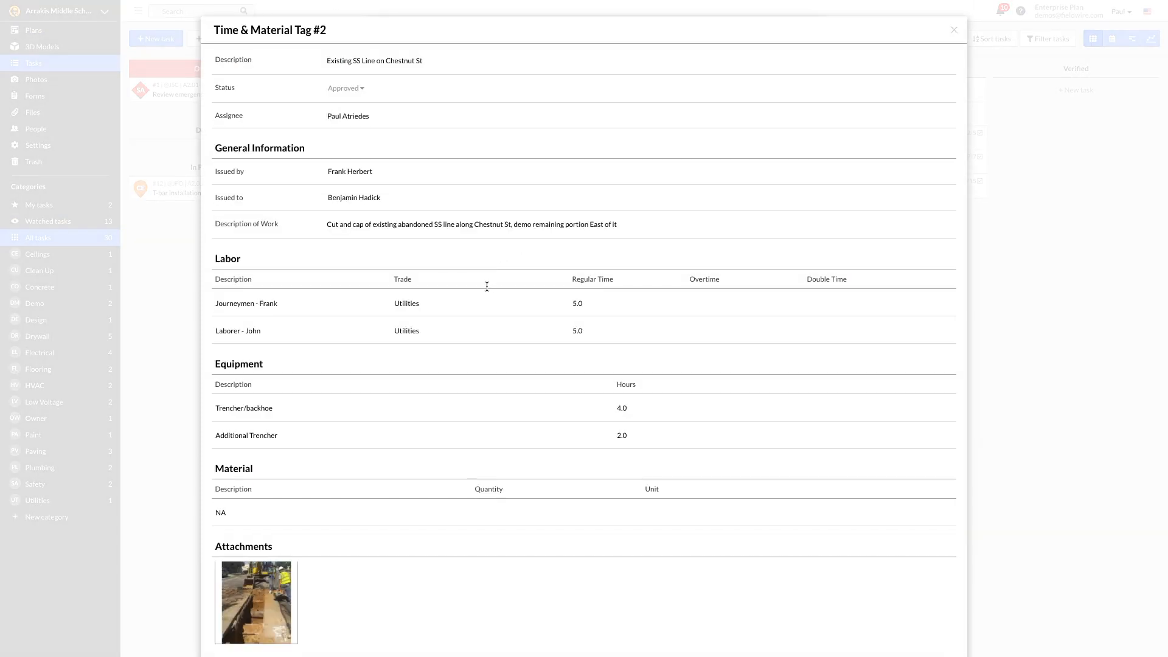
{"action": "scroll", "scroll_direction": "down", "scroll_amount": 3}
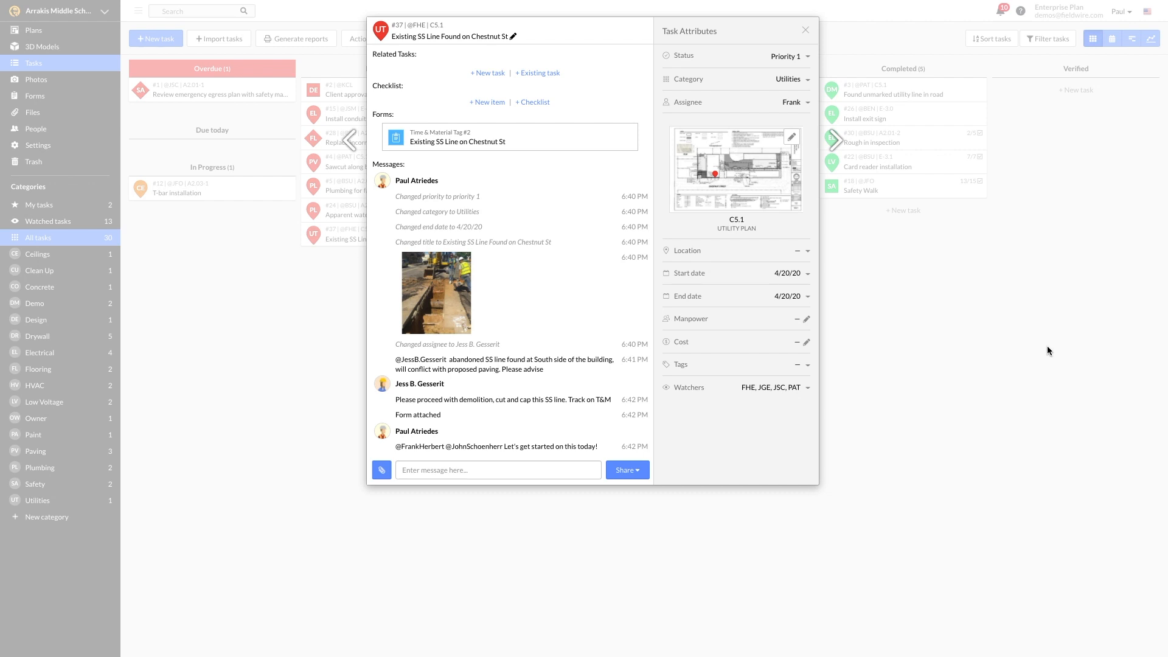
{"action": "mouse_move", "coordinate": [250, 309]}
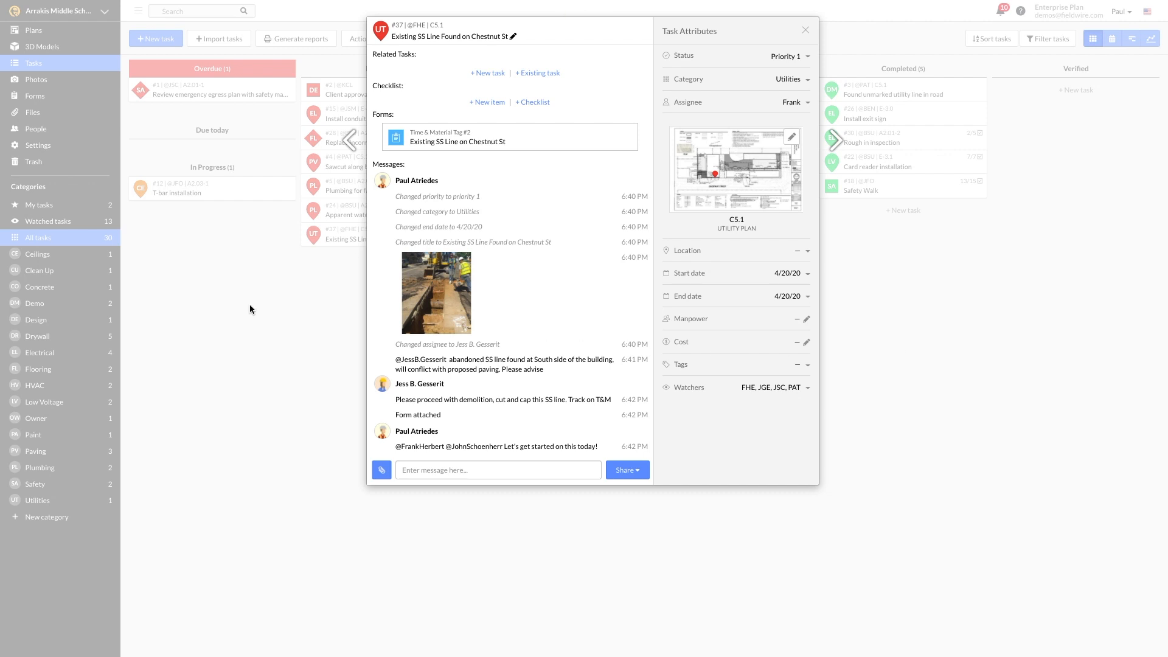
{"action": "left_click", "coordinate": [804, 30]}
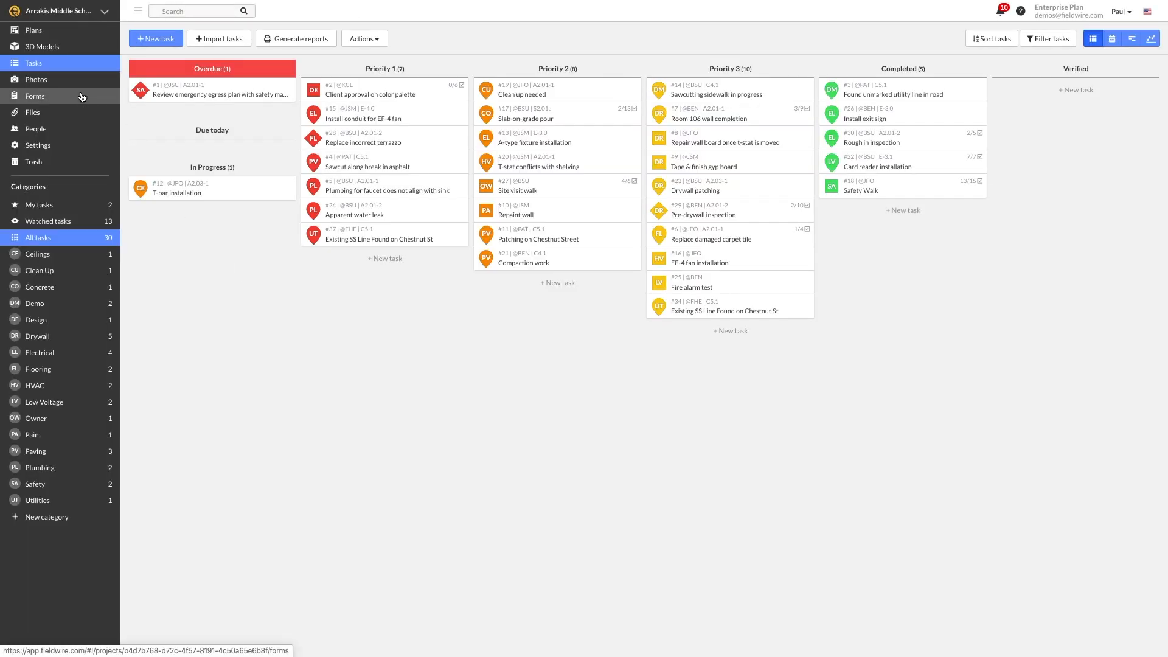
Create PCO form 'Existing Abandoned SS Line found on Chestnut St' and open PCO #2.
{"action": "left_click", "coordinate": [34, 95]}
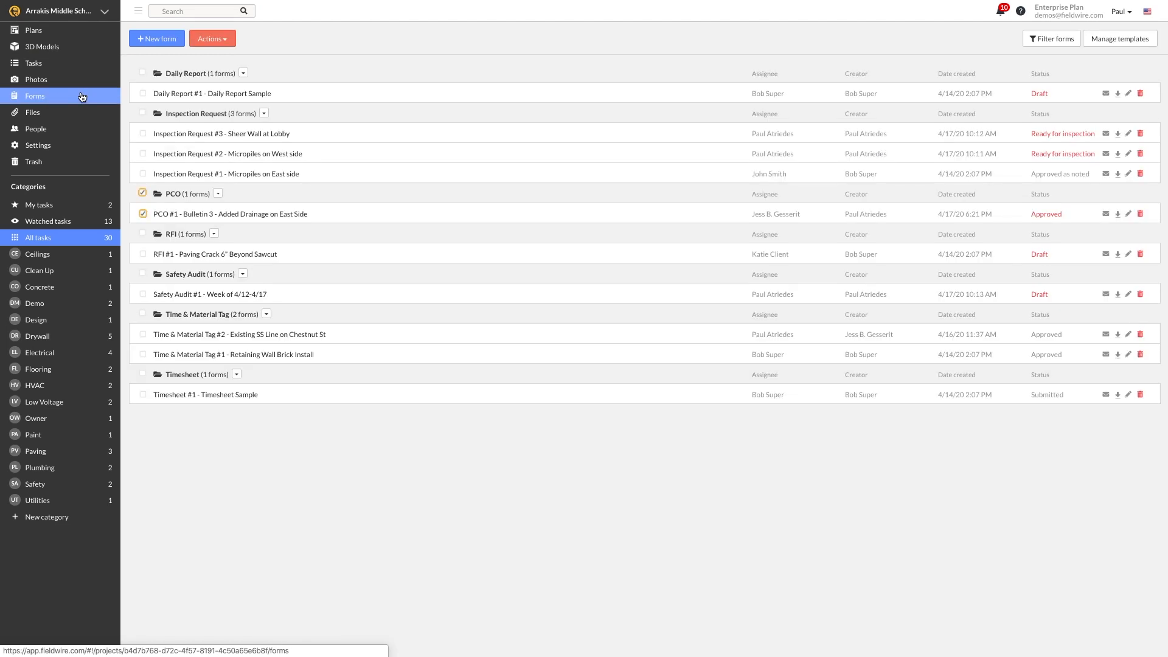
{"action": "mouse_move", "coordinate": [36, 79]}
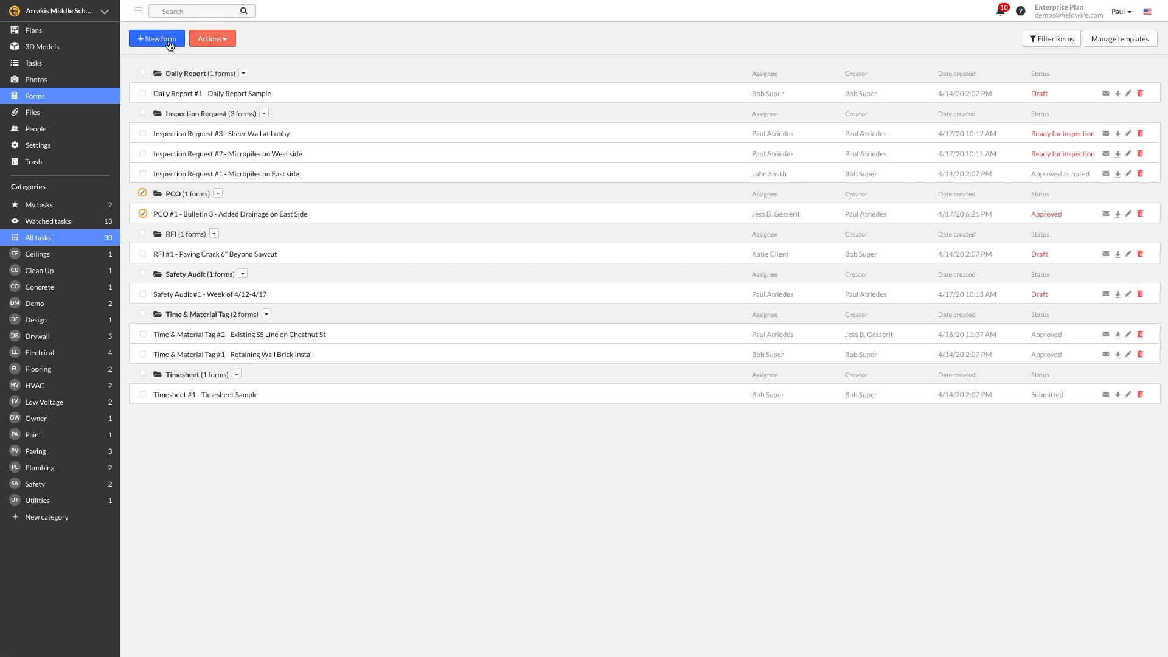
{"action": "left_click", "coordinate": [156, 38]}
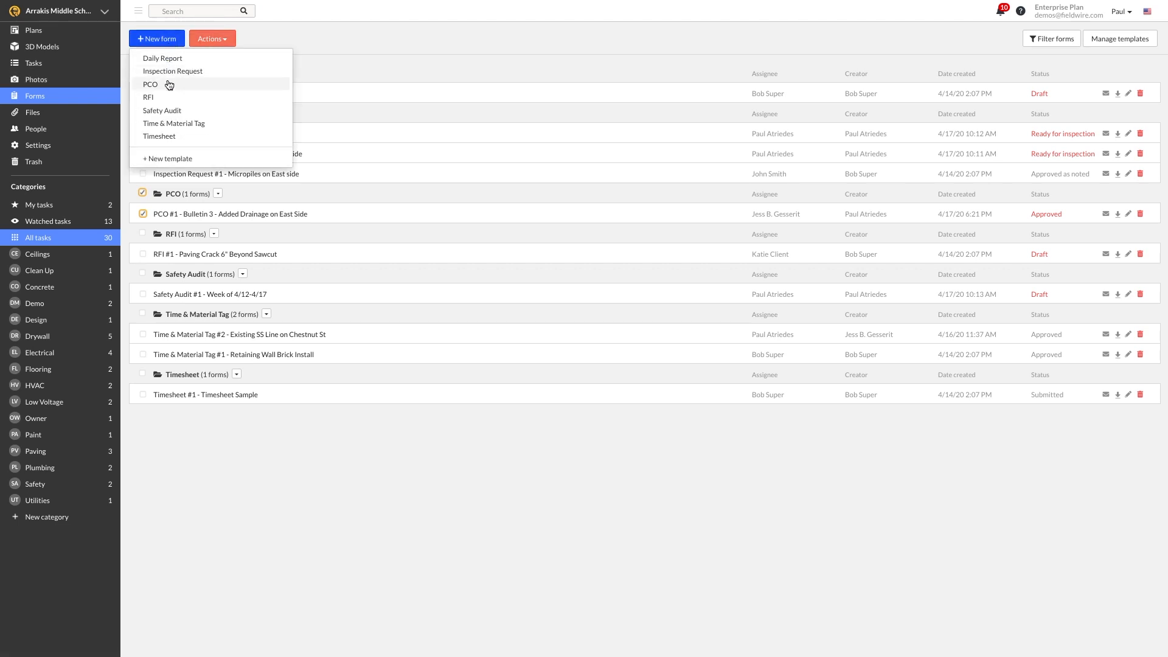
{"action": "left_click", "coordinate": [150, 83]}
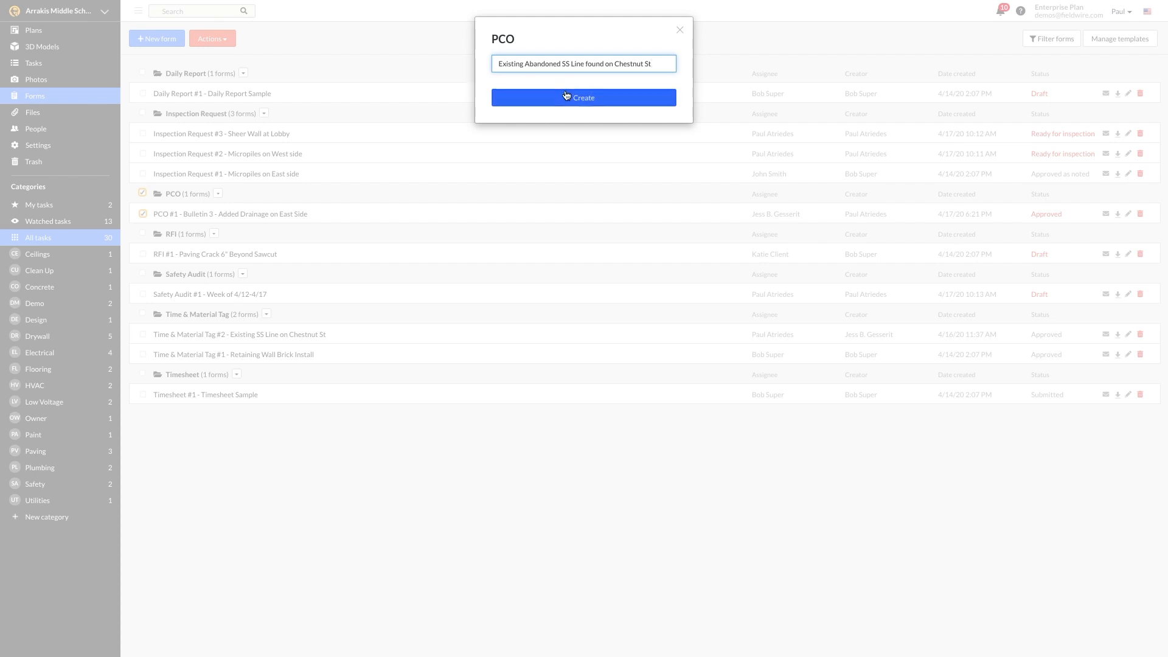
{"action": "left_click", "coordinate": [583, 97]}
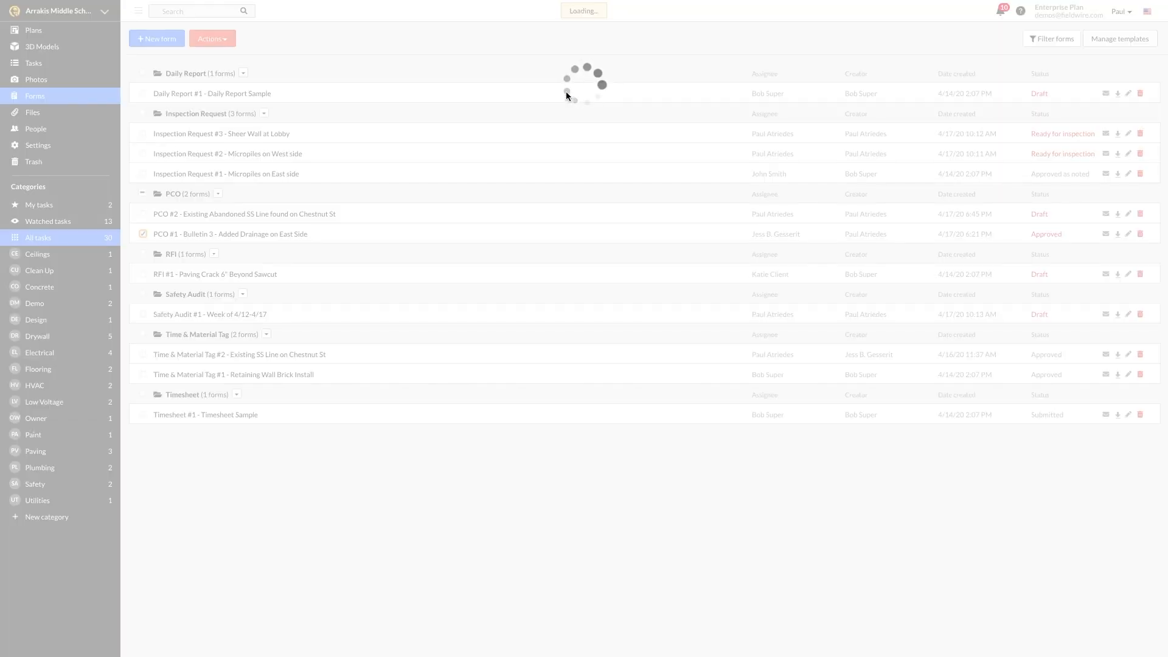
{"action": "left_click", "coordinate": [243, 214]}
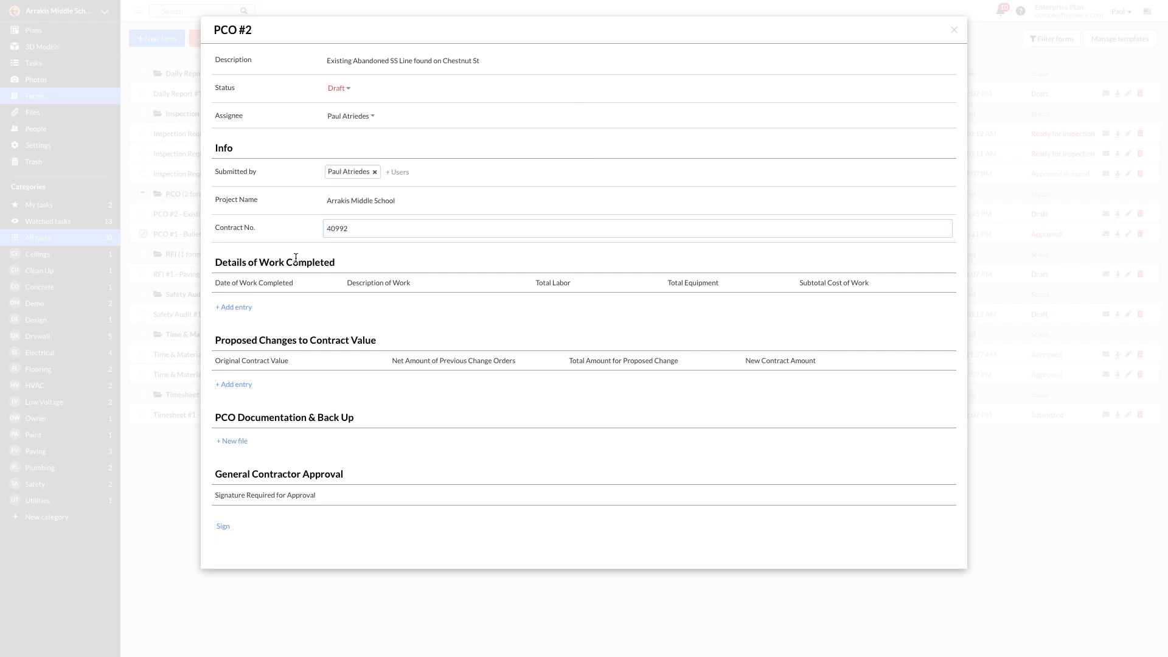
Add completed work detail rows and a proposed contract value change row to PCO #2.
{"action": "left_click", "coordinate": [234, 306]}
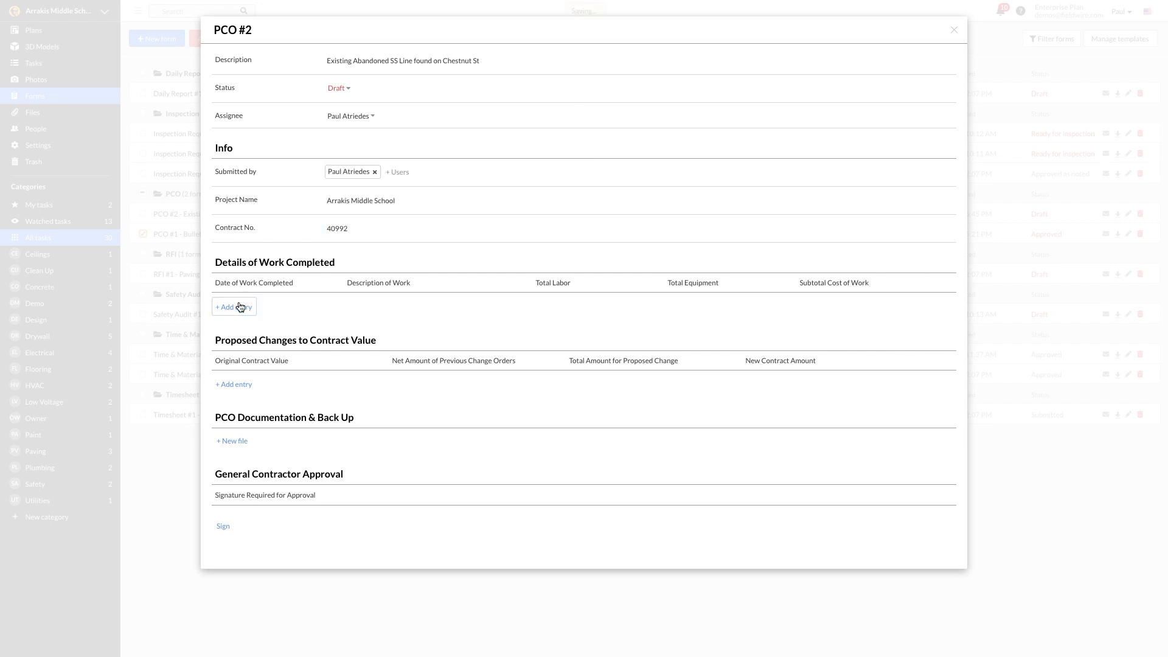
{"action": "left_click", "coordinate": [233, 306]}
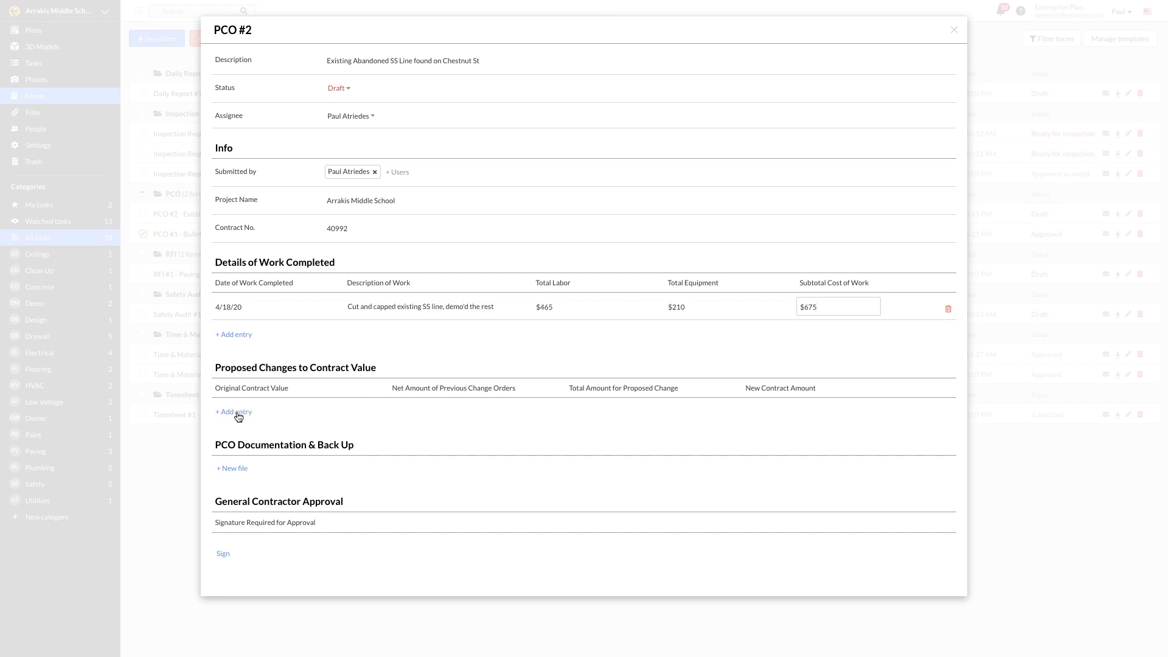
{"action": "left_click", "coordinate": [233, 412]}
{"action": "type", "text": "exist"}
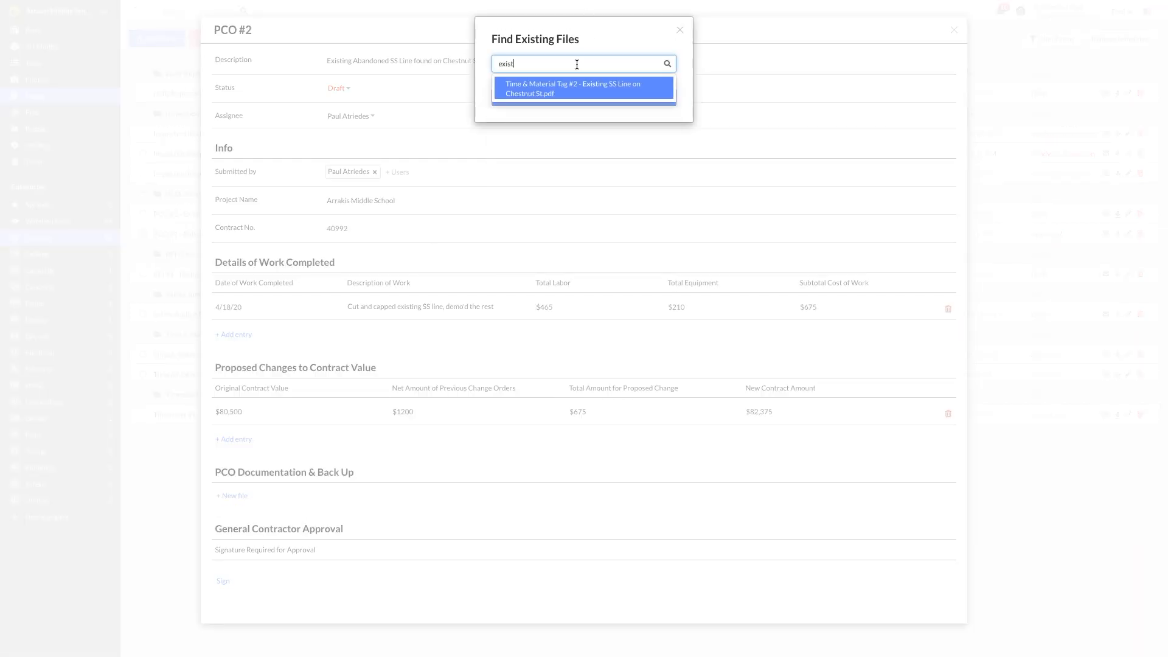
Attach Time & Material Tag #2, assign the PCO to Jess B. Gesserit, and close it.
{"action": "left_click", "coordinate": [584, 88]}
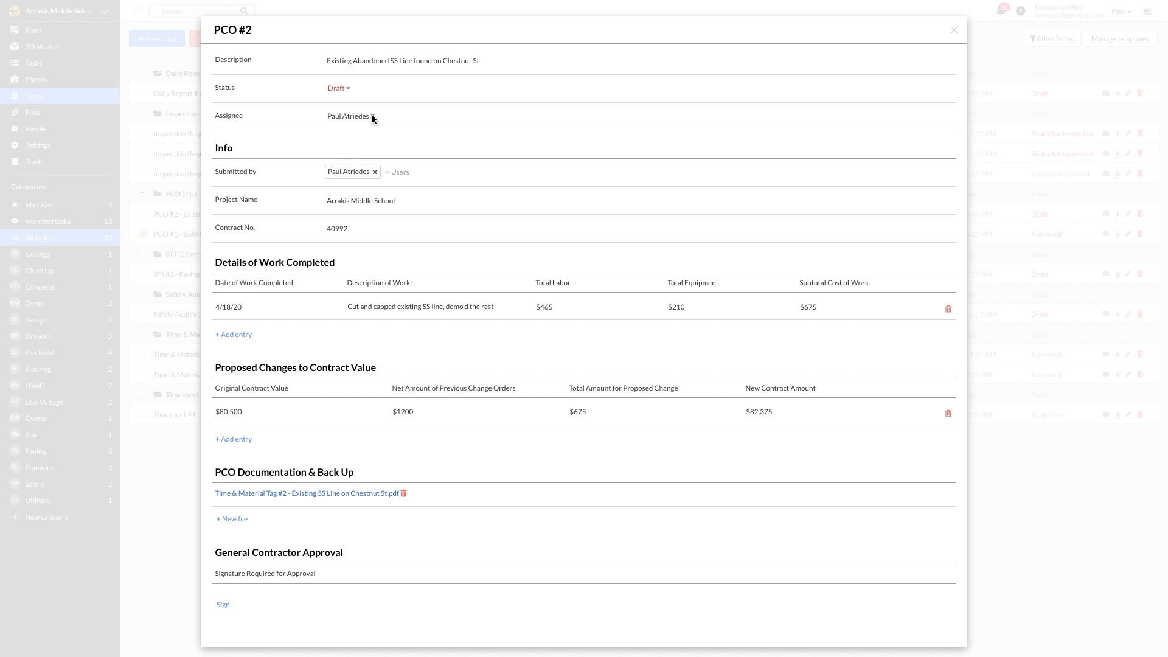
{"action": "left_click", "coordinate": [365, 116]}
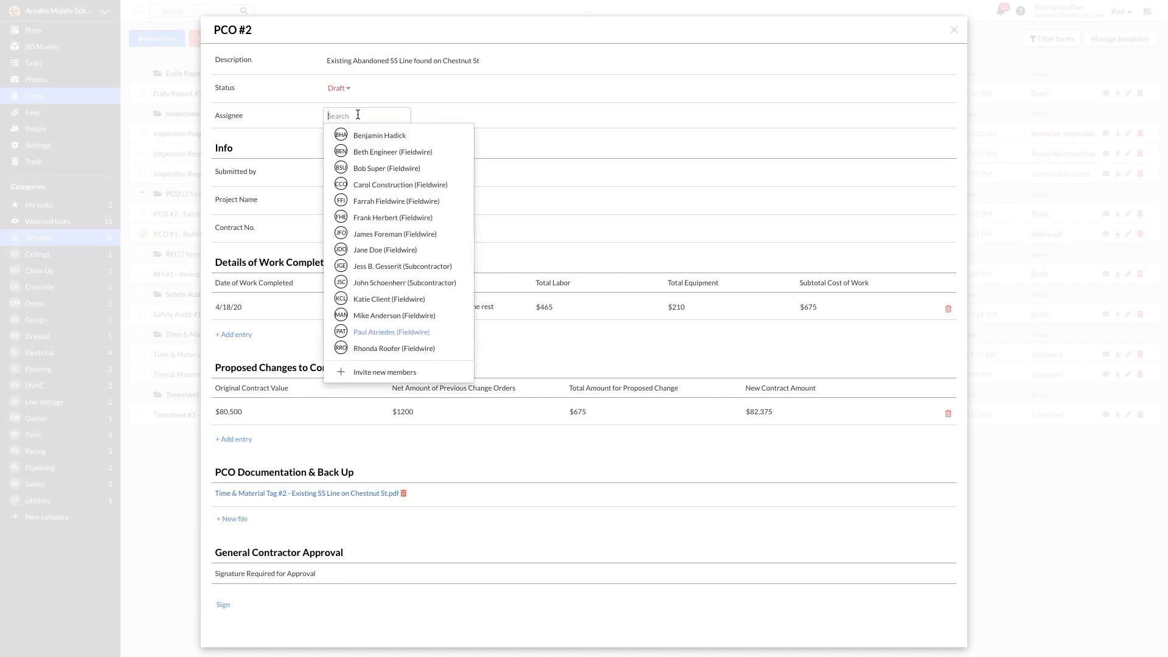
{"action": "left_click", "coordinate": [403, 265]}
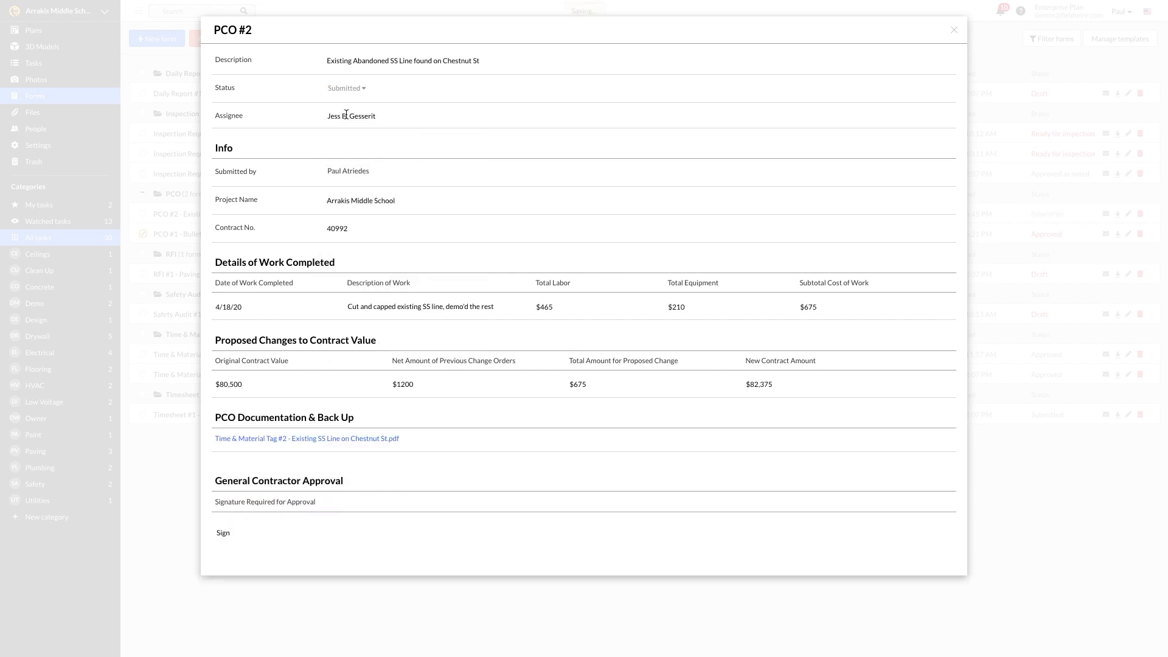
{"action": "left_click", "coordinate": [953, 30]}
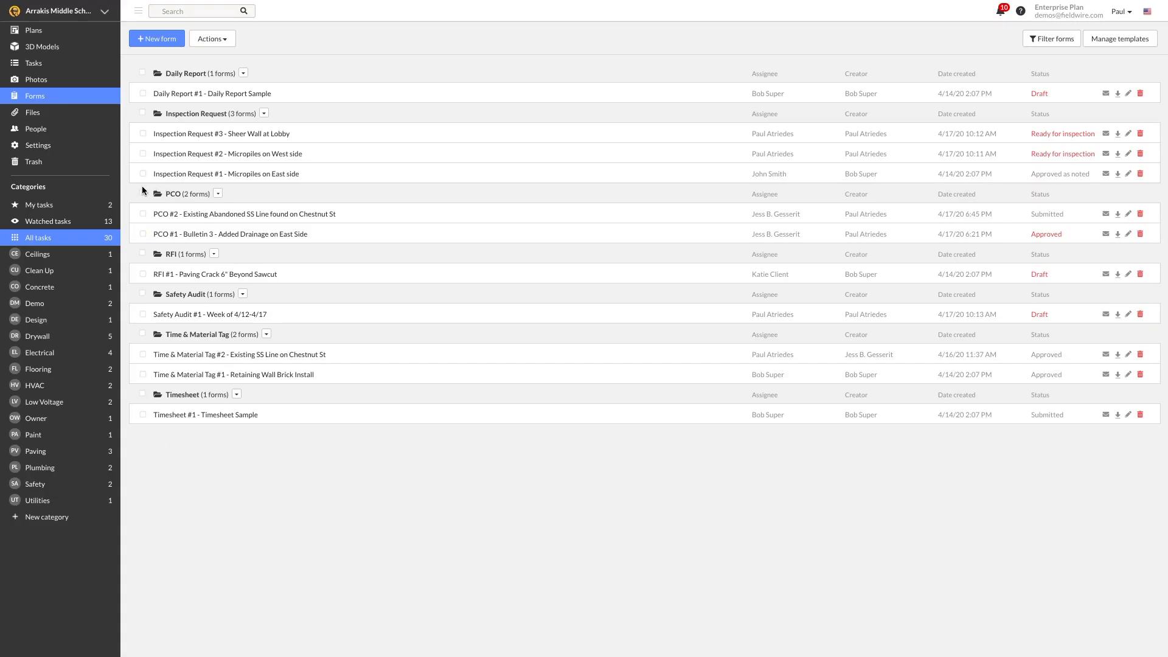
Select both PCO forms and view their available actions.
{"action": "left_click", "coordinate": [142, 193]}
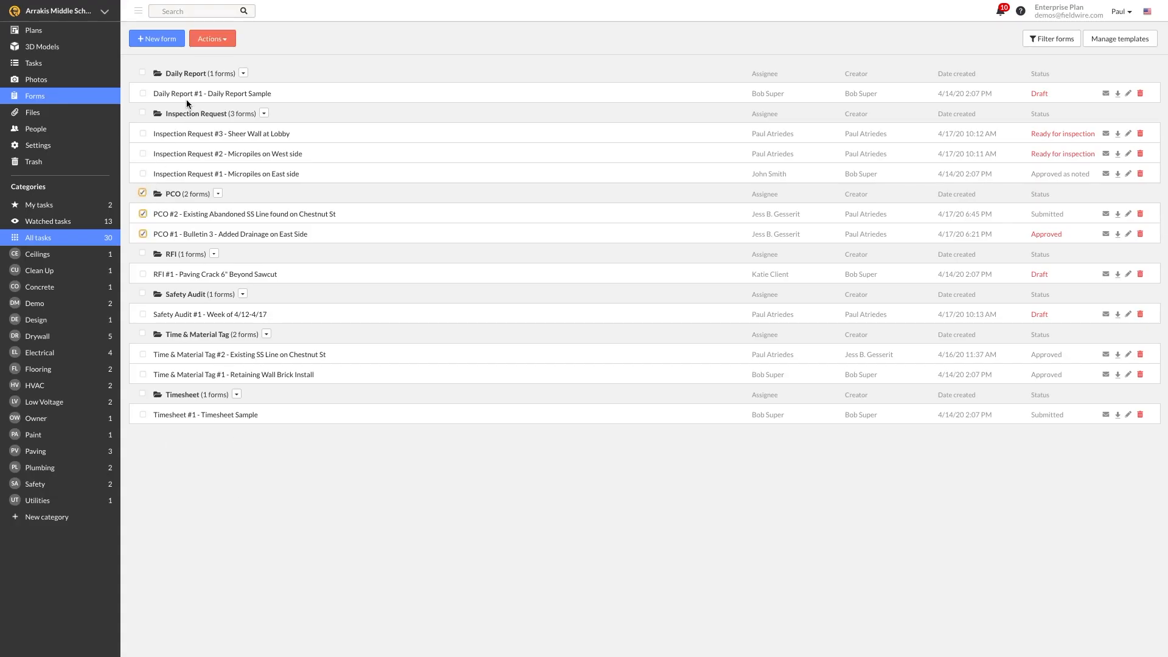
{"action": "left_click", "coordinate": [212, 37]}
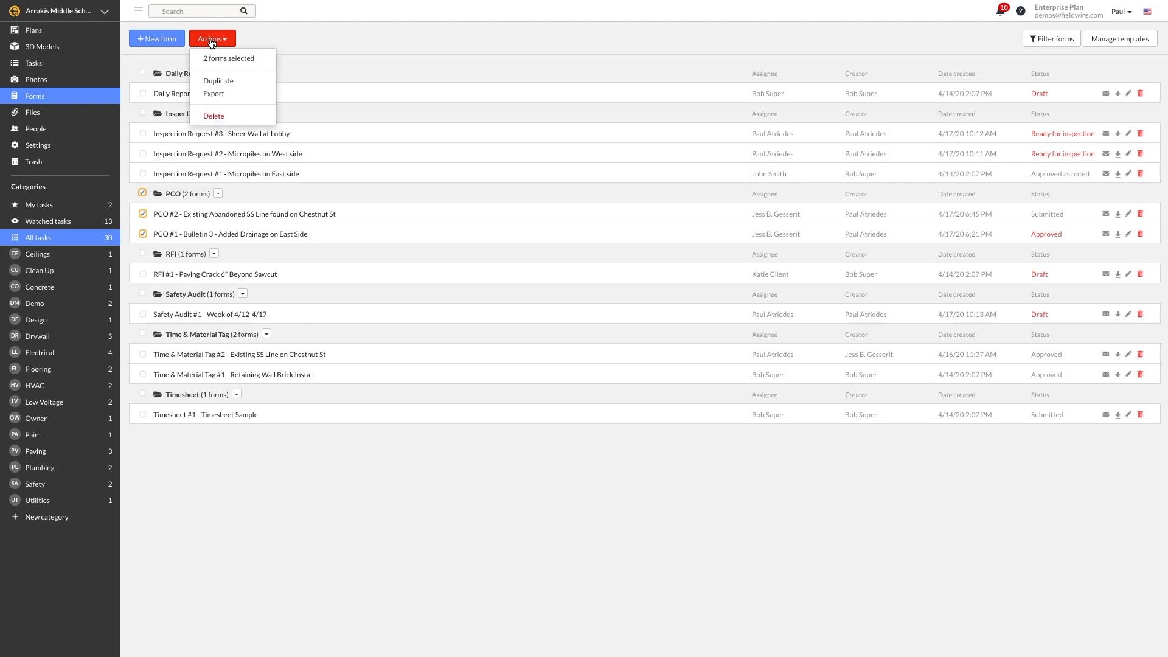
{"action": "mouse_move", "coordinate": [214, 93]}
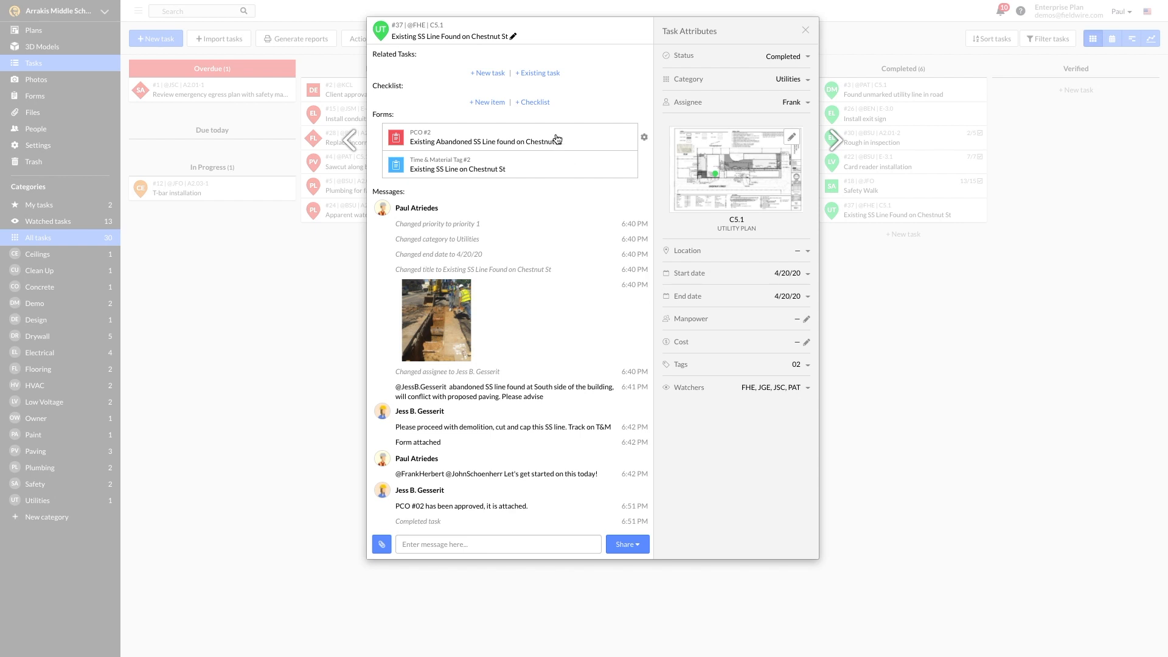
{"action": "left_click", "coordinate": [484, 141]}
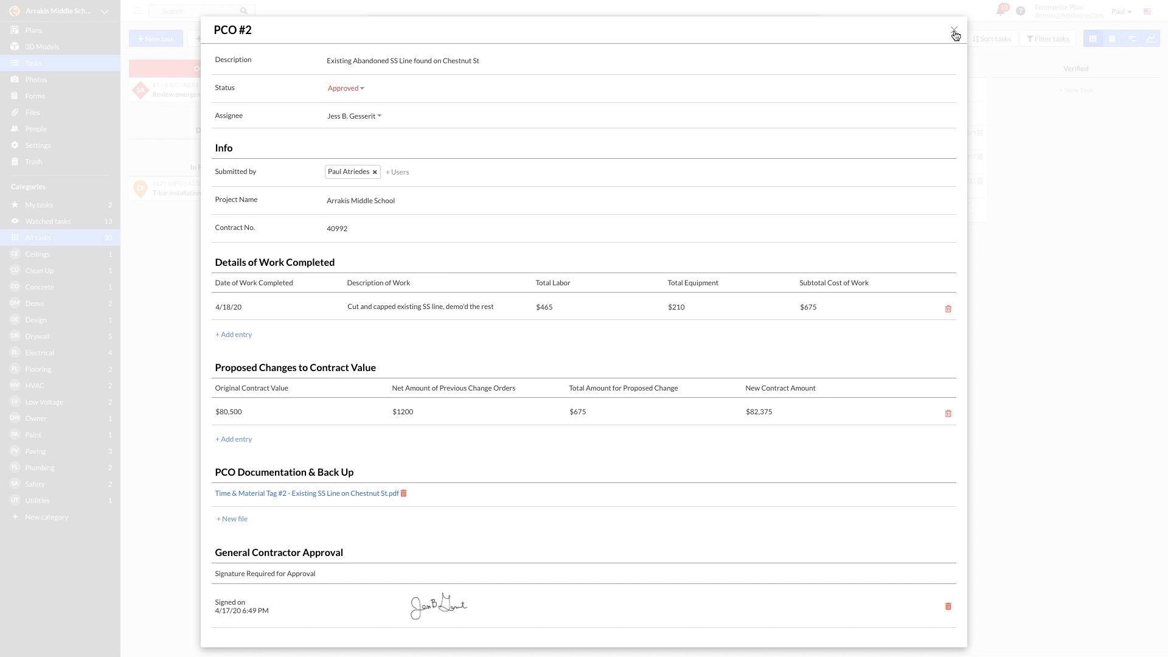
{"action": "left_click", "coordinate": [956, 30]}
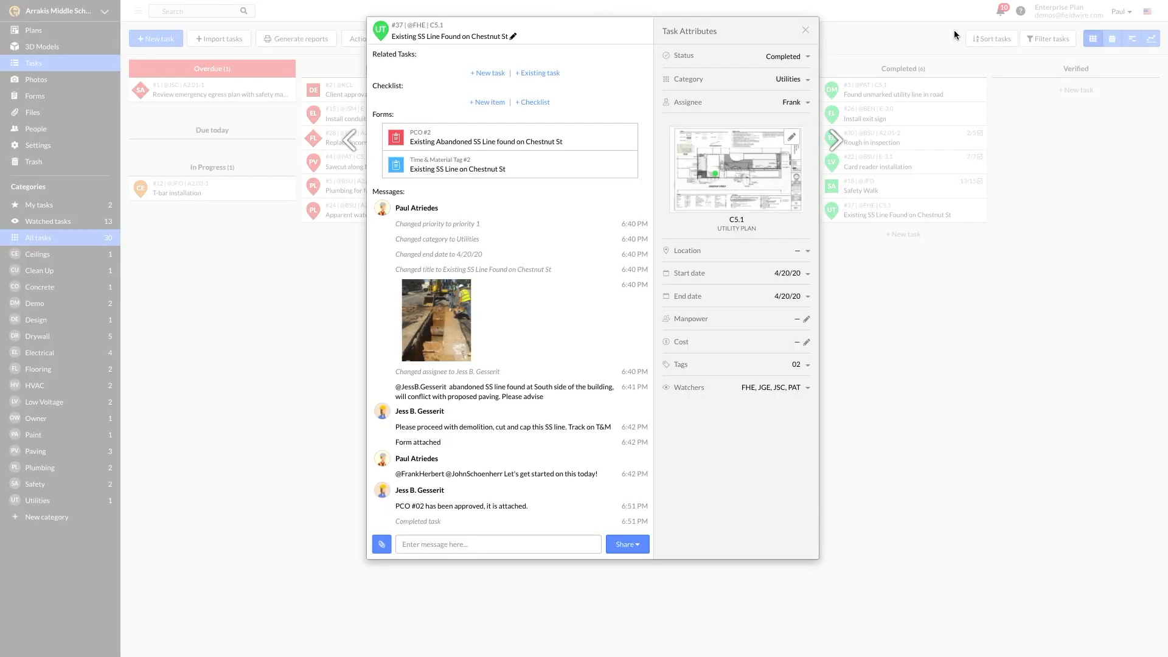